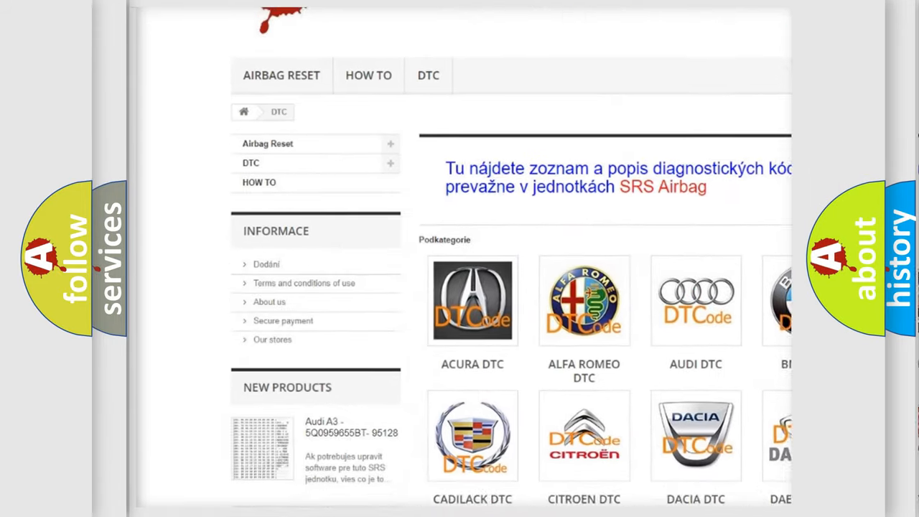
Step: Scroll the DTC brand catalogue and select the AUDI DTC tile to list its codes
{"action": "scroll", "scroll_direction": "down", "scroll_amount": 3}
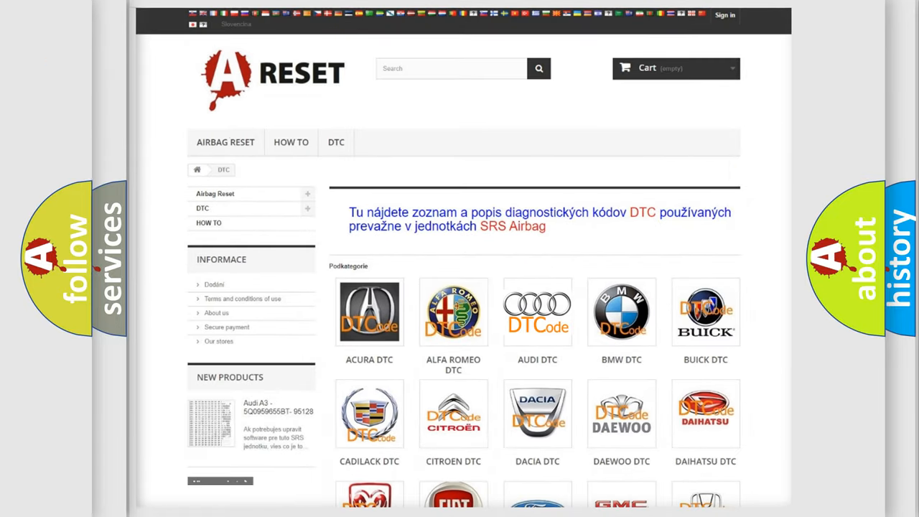
{"action": "left_click", "coordinate": [536, 312]}
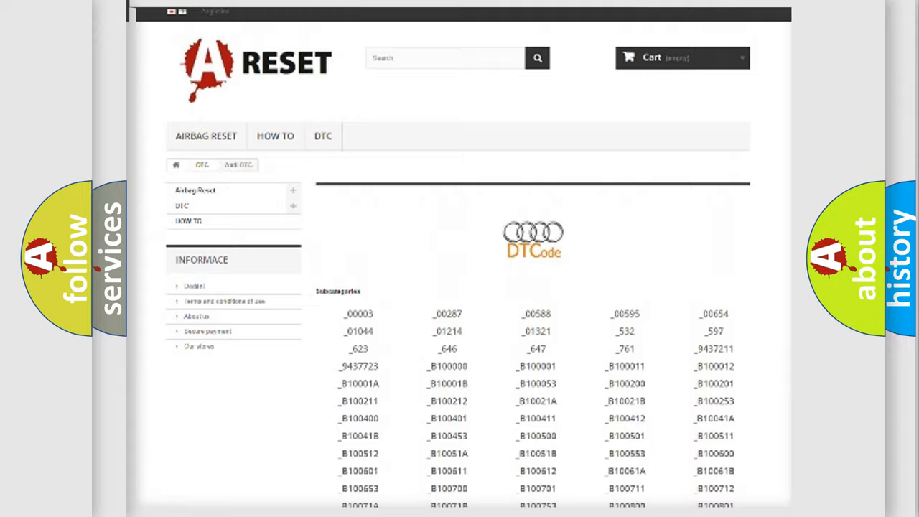